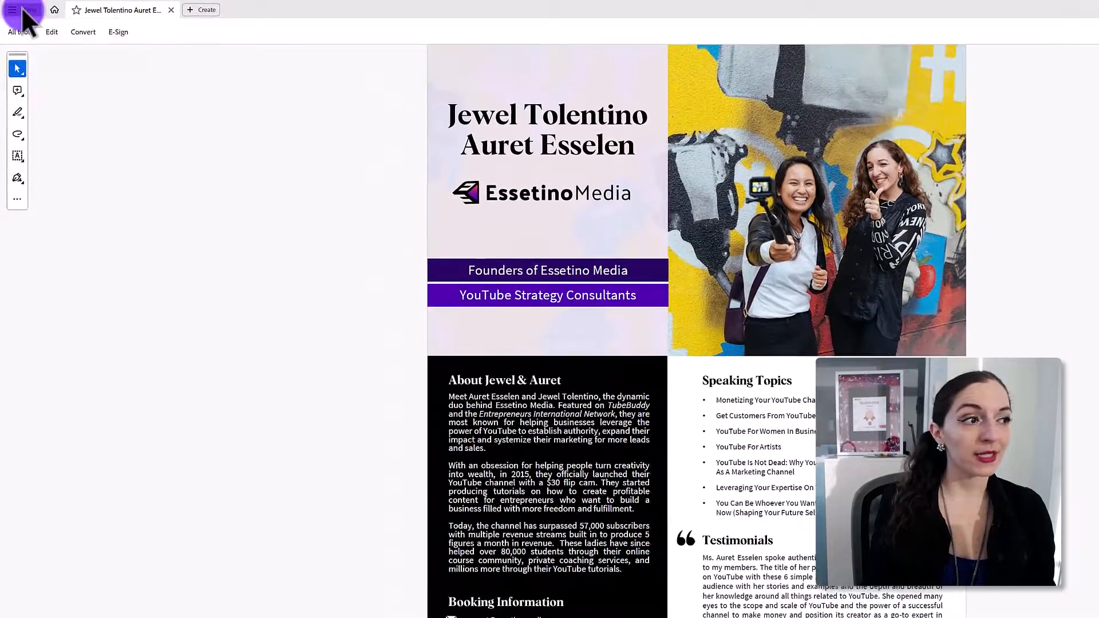
Choose Disable new Acrobat from the main menu and confirm Restart to return to the classic interface
click(24, 10)
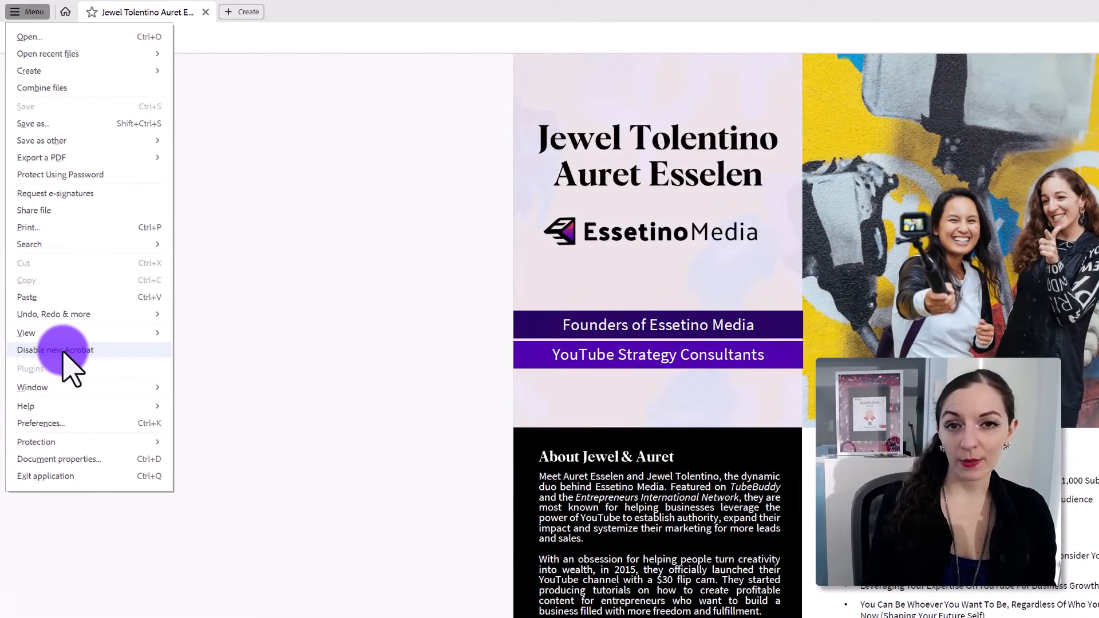
click(55, 351)
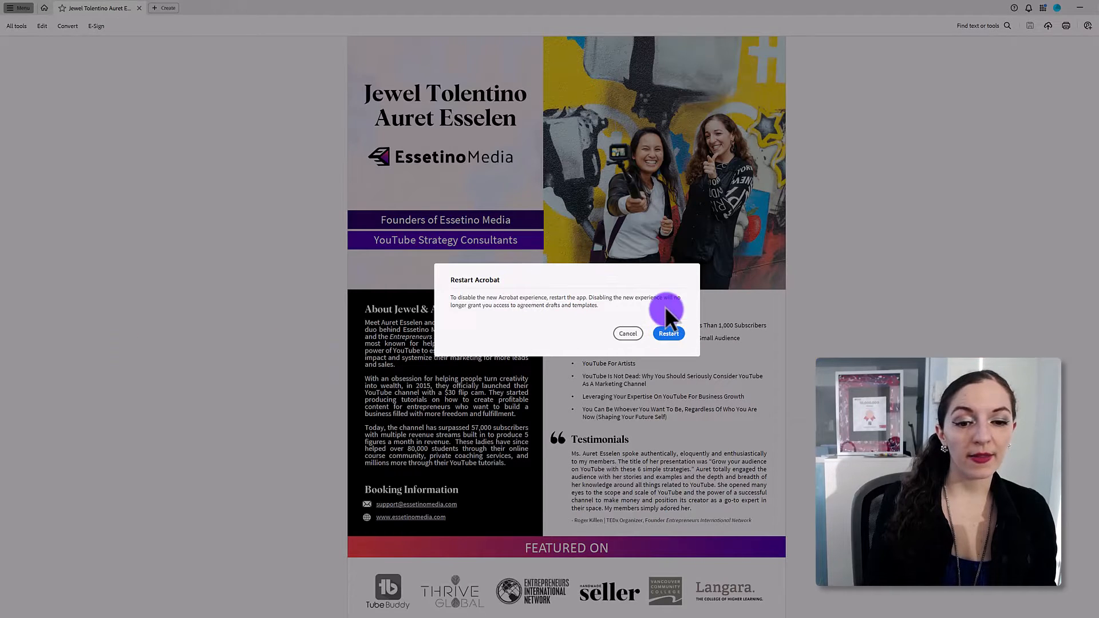
click(627, 333)
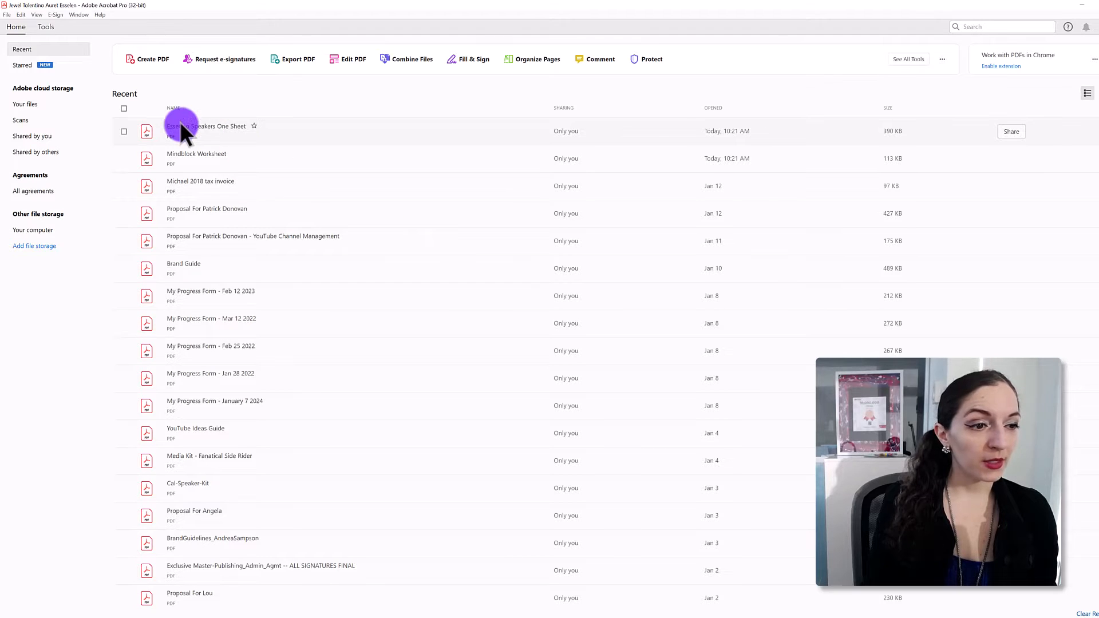
Open the top file in Recent, the speaker one-sheet PDF, and zoom out to fit the whole page
double_click(206, 126)
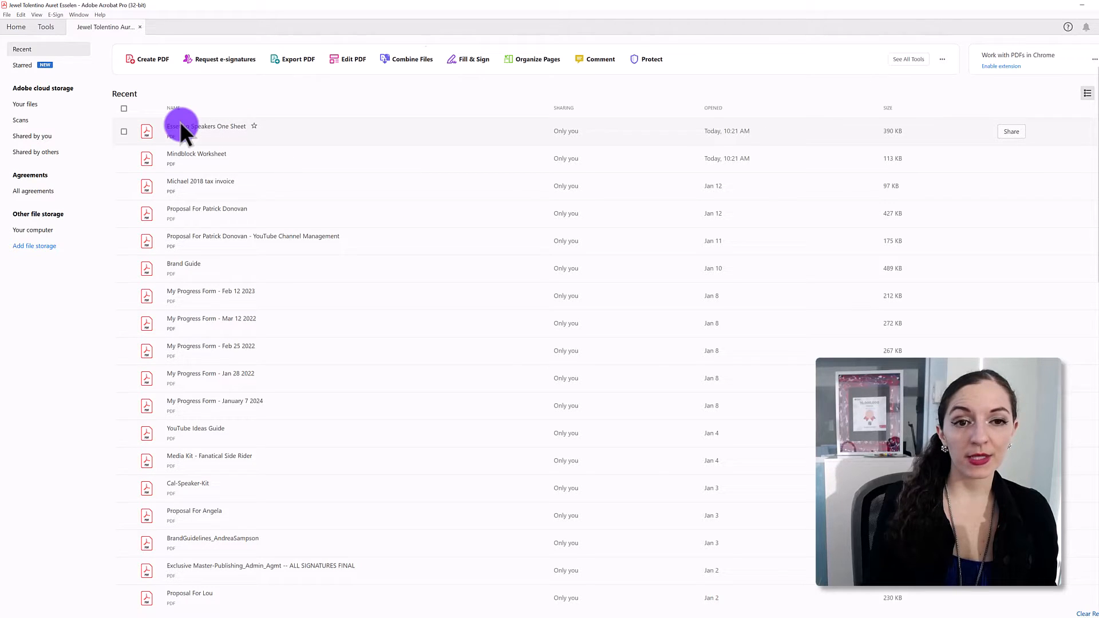
double_click(206, 125)
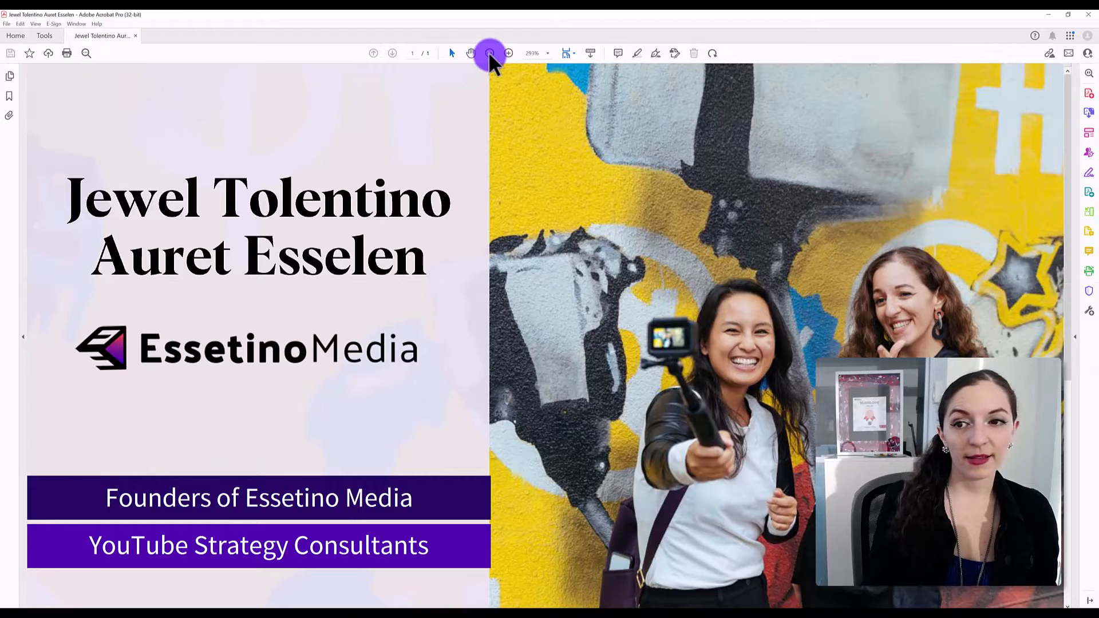
click(489, 54)
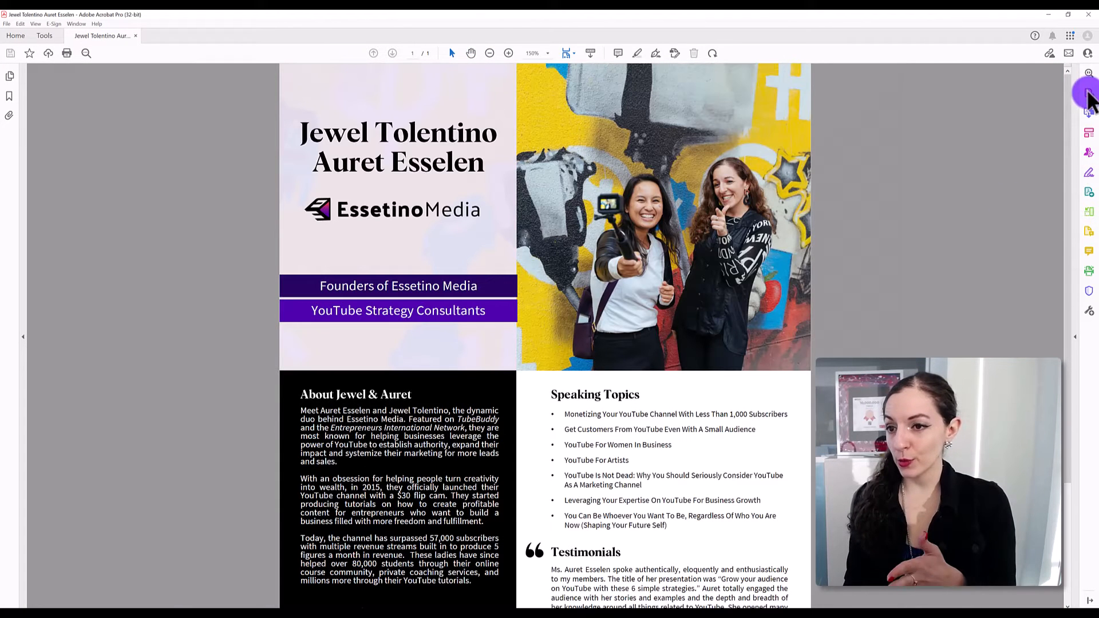
mouse_move(1088, 311)
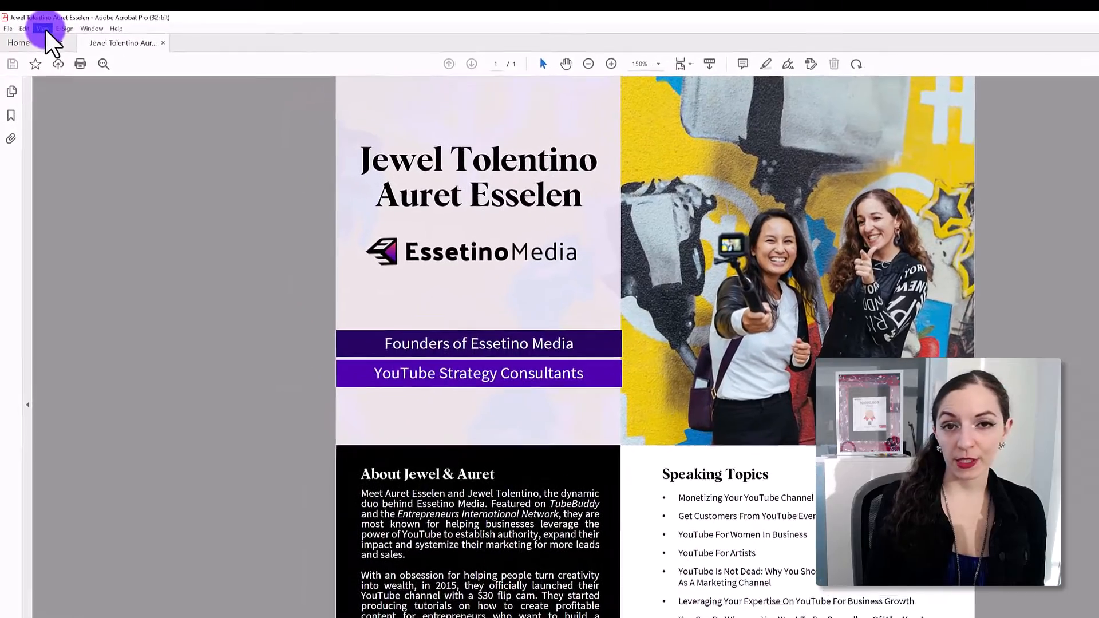
Choose Enable new Acrobat from the View menu so the app restarts into the modern interface
click(41, 28)
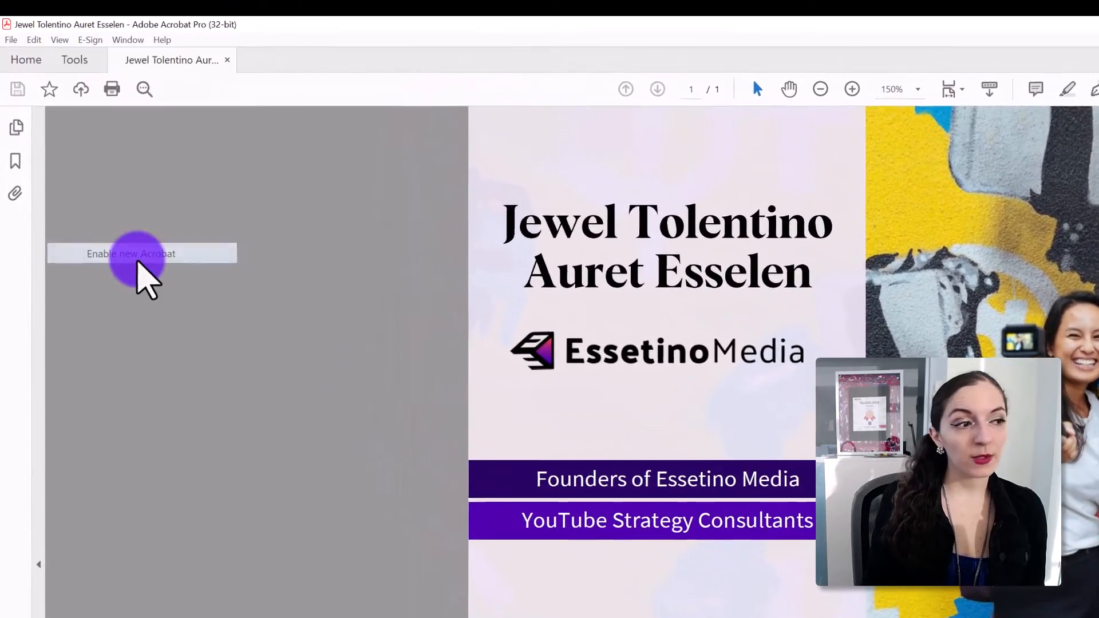
click(130, 253)
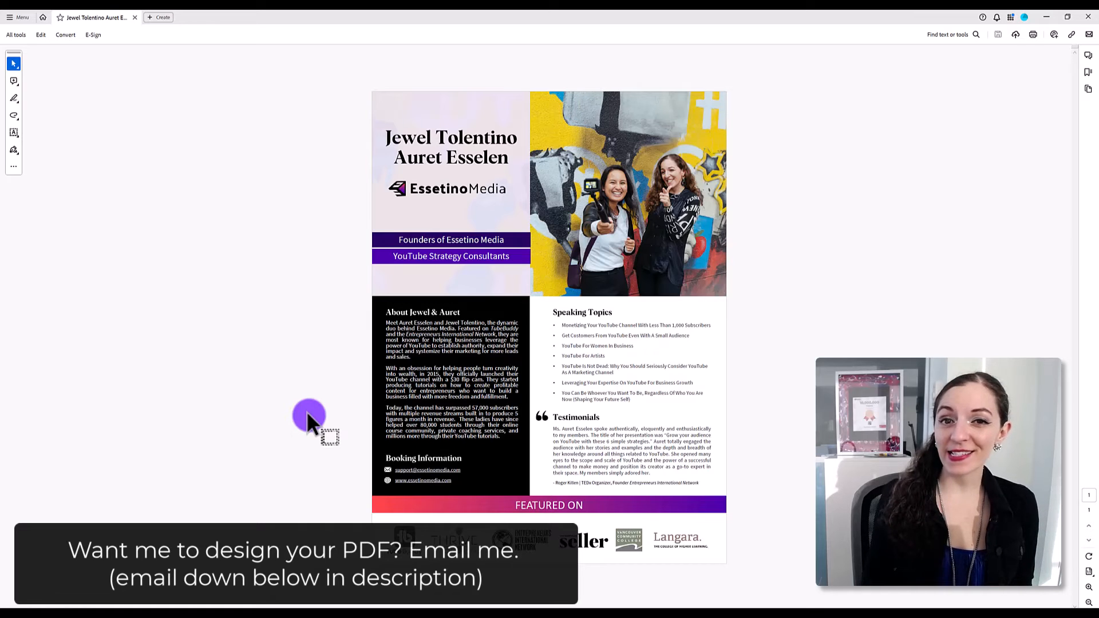
mouse_move(299, 519)
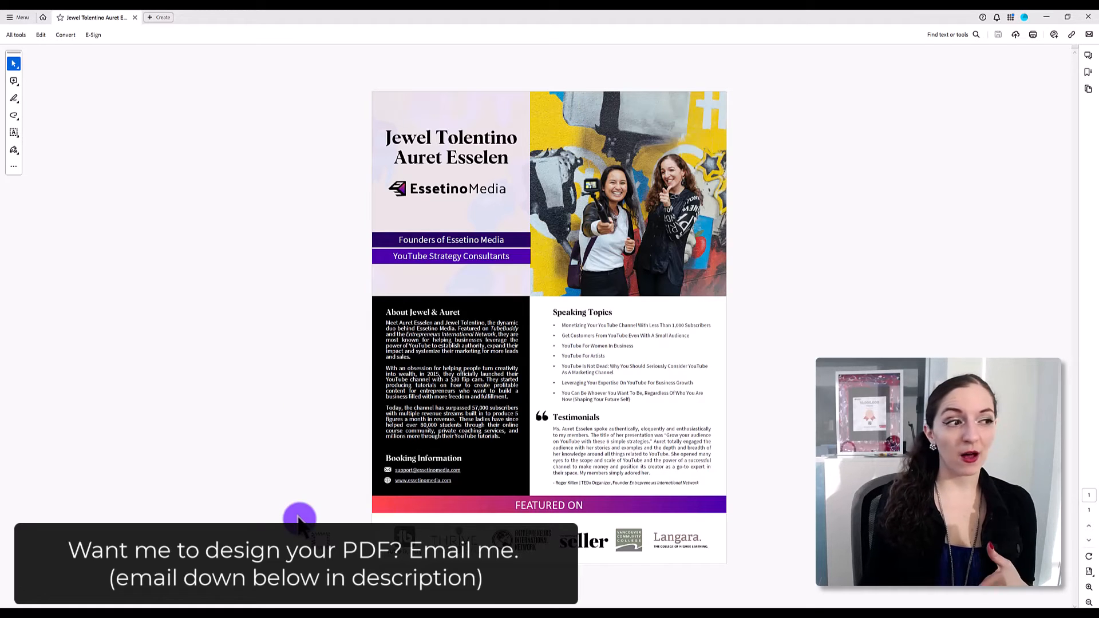